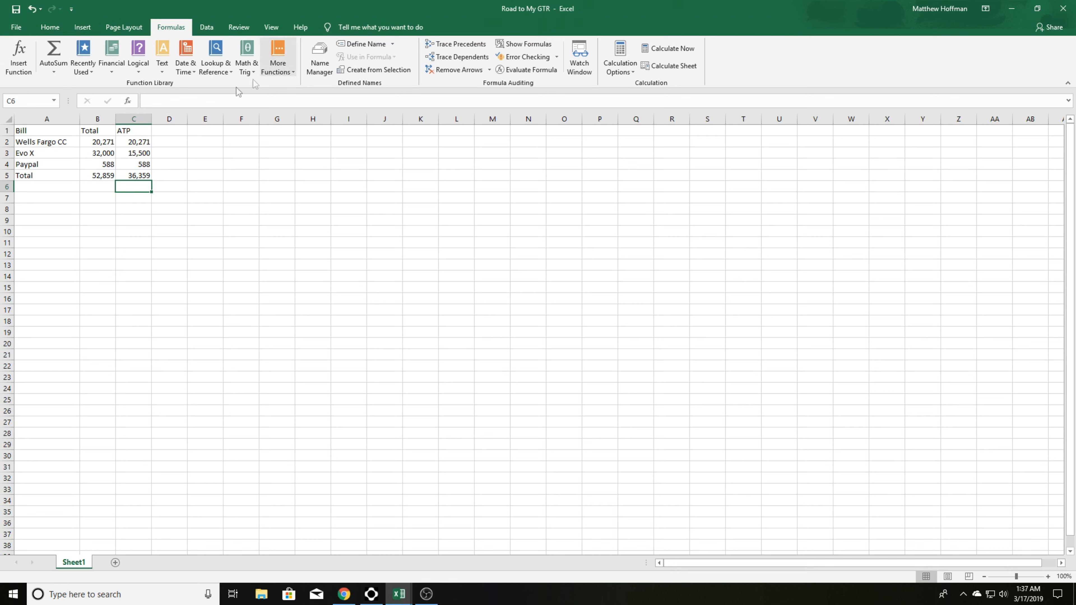
pyautogui.moveTo(321, 177)
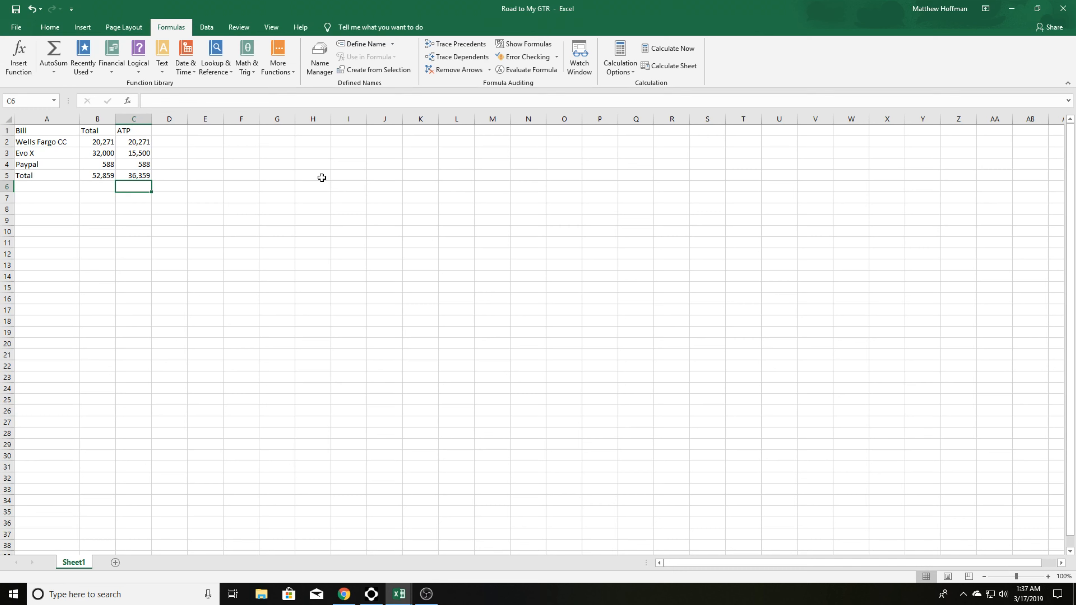
# Review the ATP amounts for Evo X, Wells Fargo CC and Paypal and the Total sum formula before saving
pyautogui.click(134, 141)
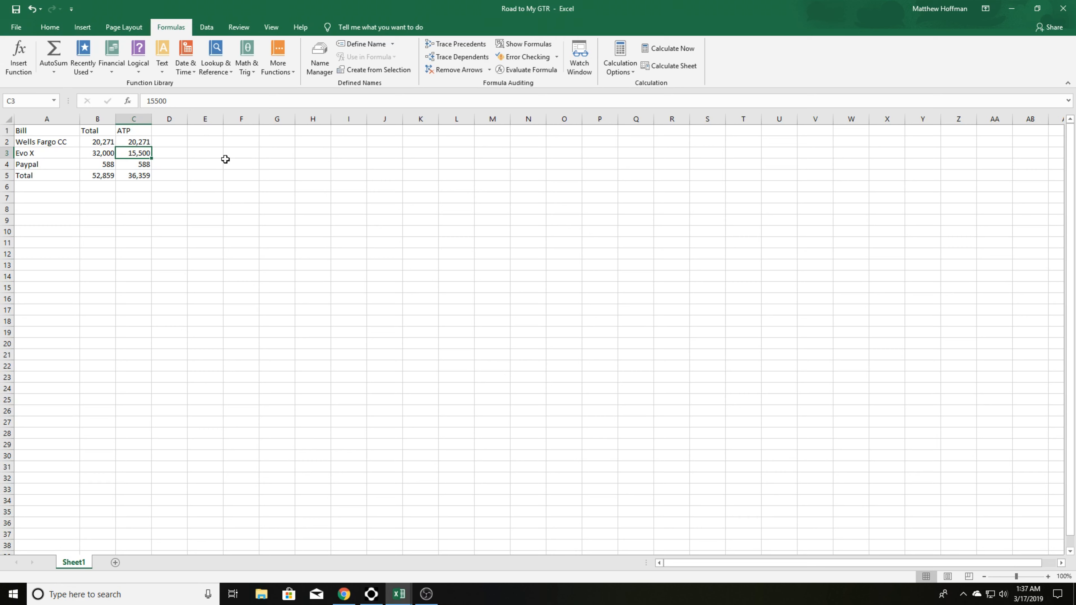
pyautogui.click(134, 165)
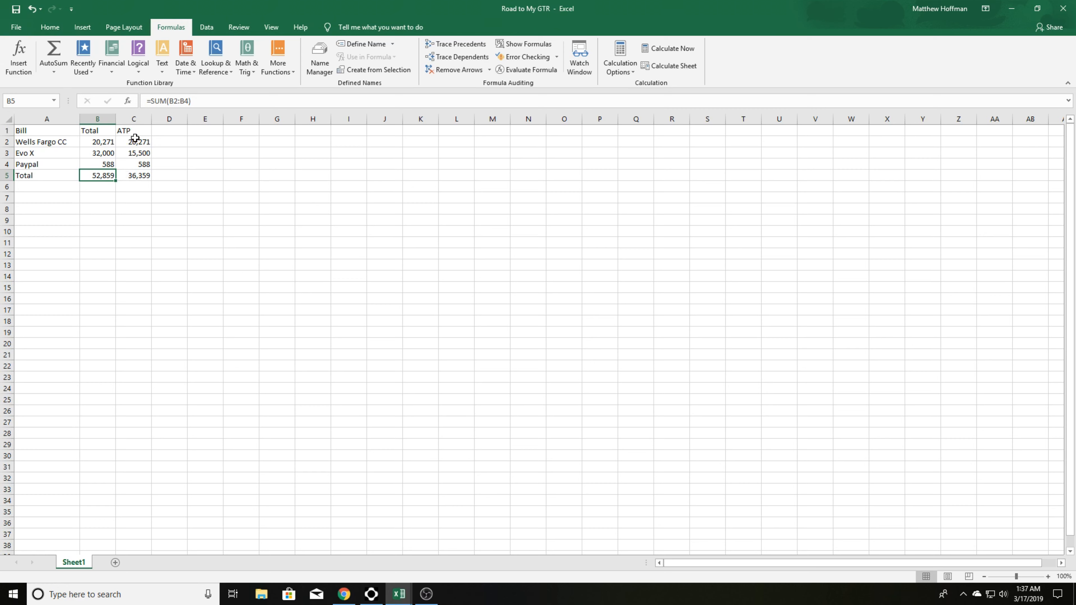
pyautogui.click(133, 141)
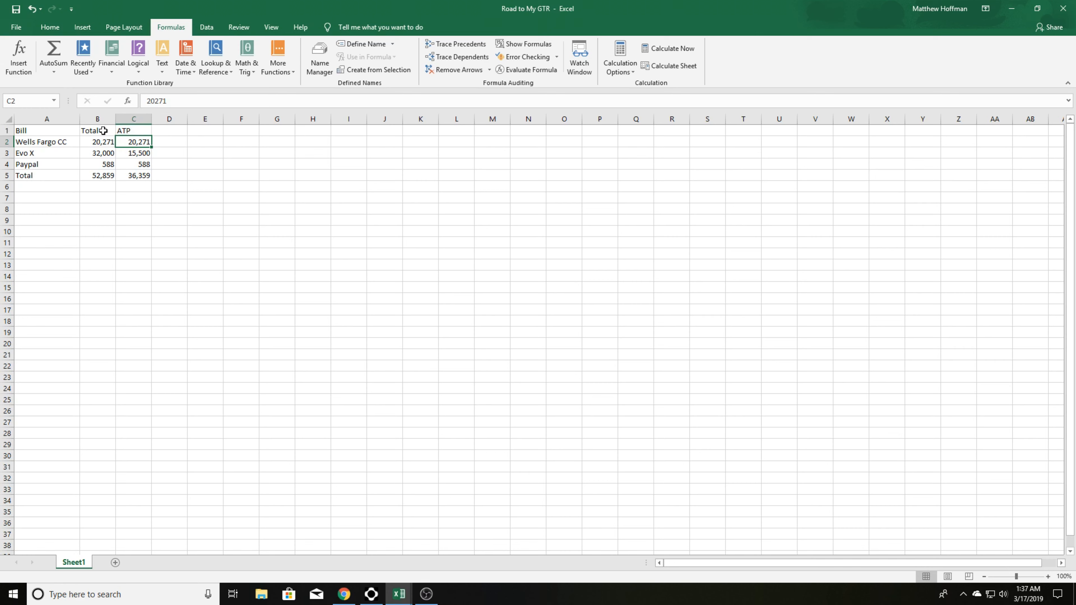
pyautogui.click(97, 131)
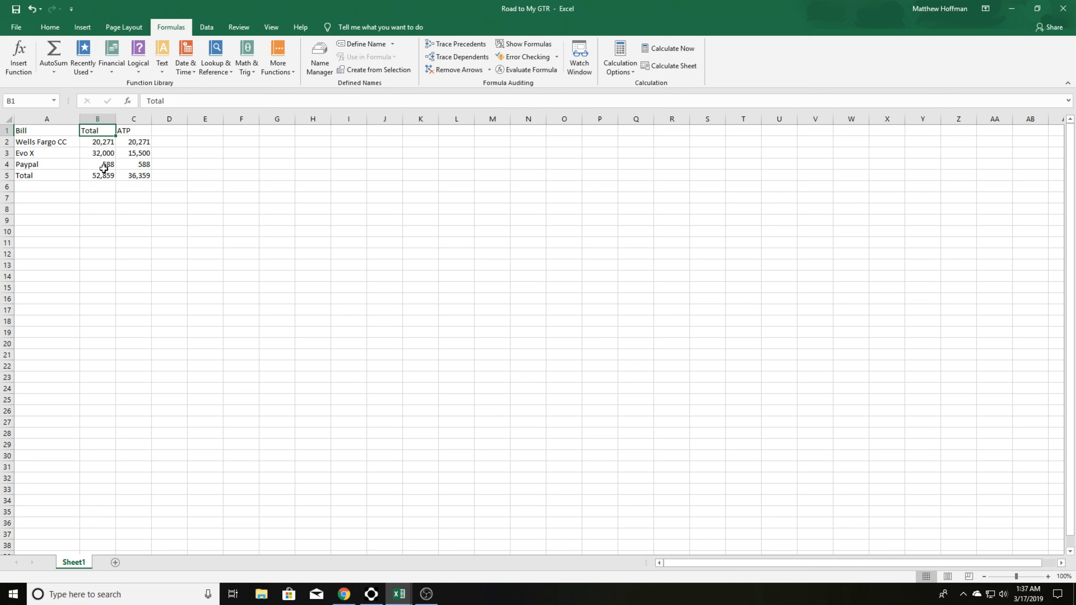
pyautogui.moveTo(139, 144)
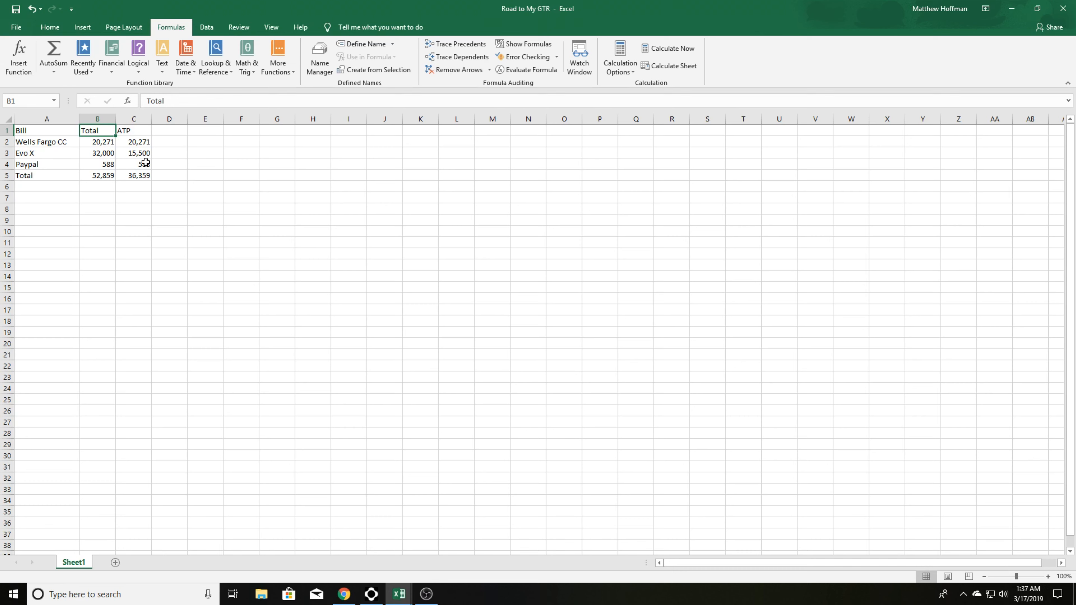
pyautogui.click(133, 163)
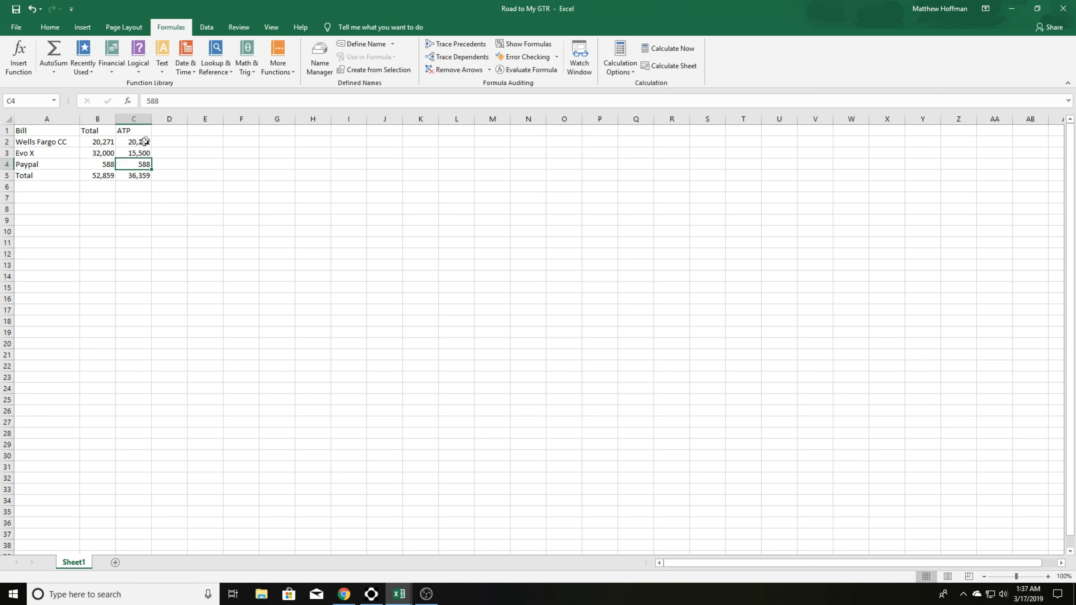
pyautogui.click(134, 142)
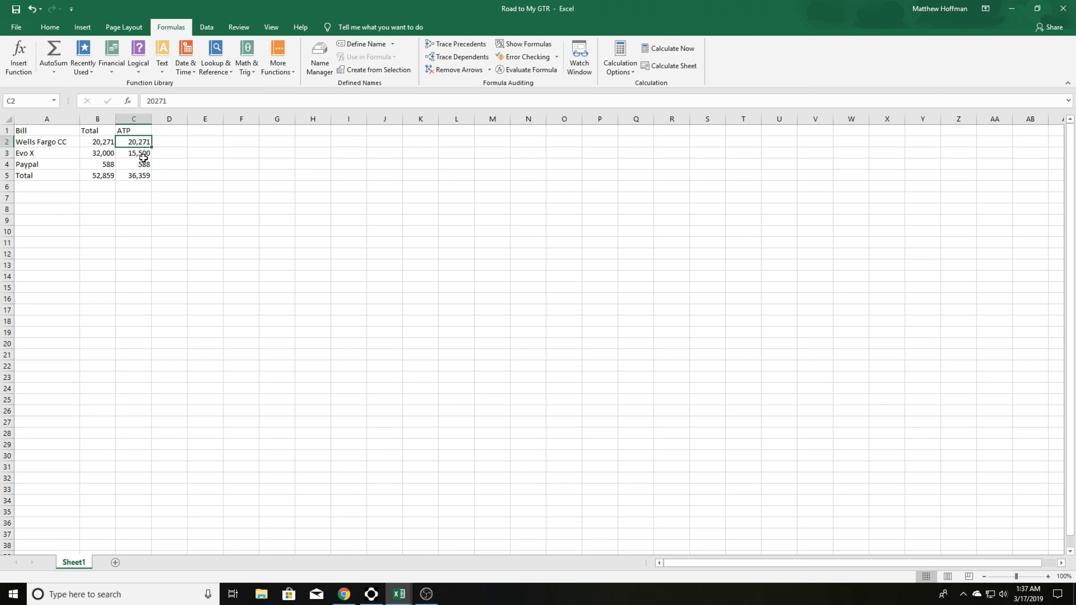
pyautogui.click(134, 152)
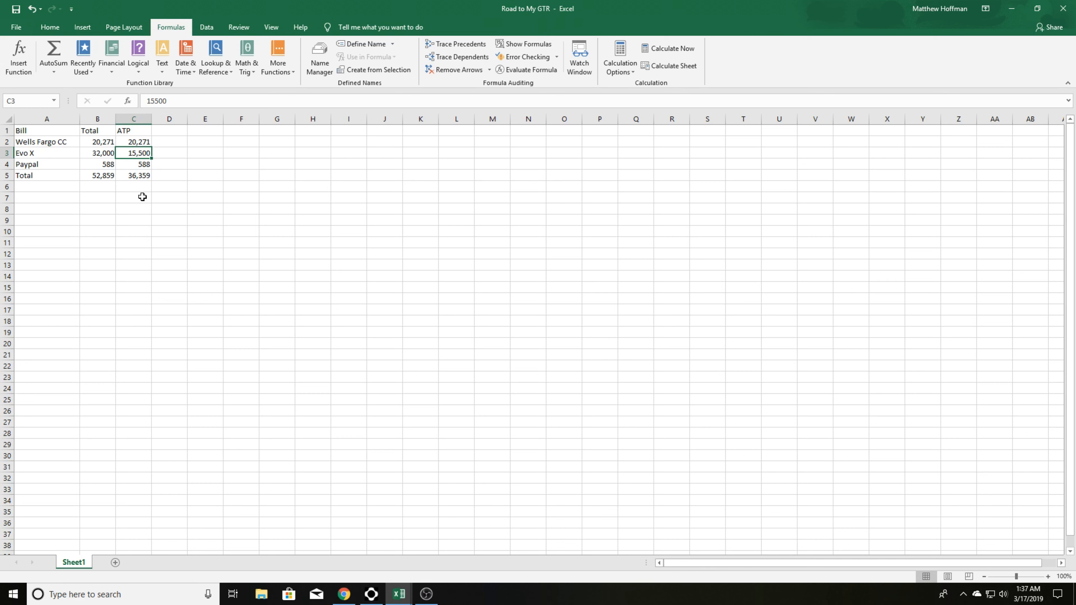
pyautogui.moveTo(117, 153)
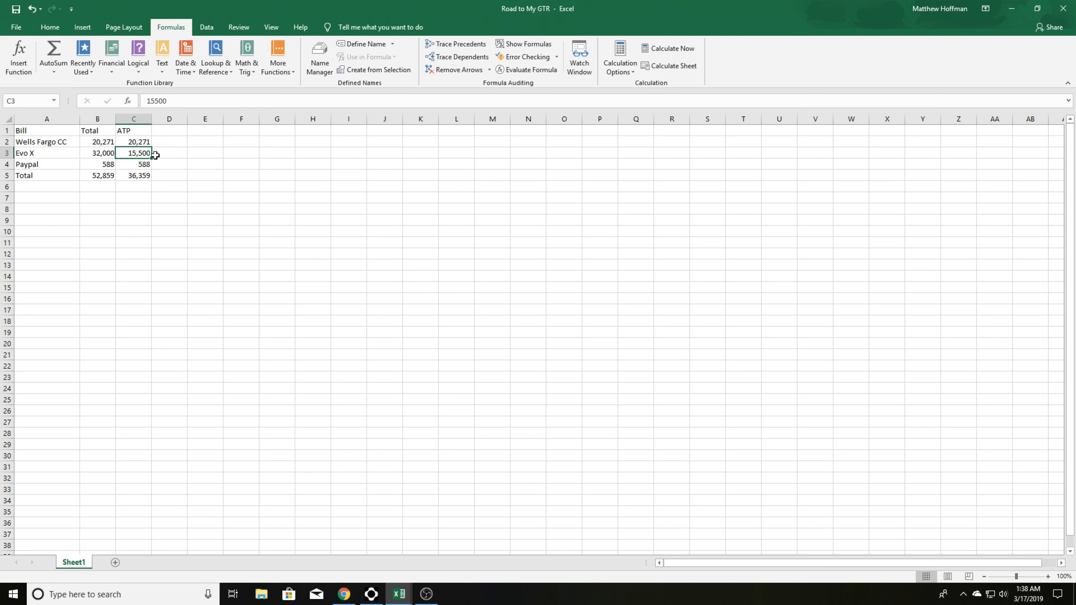
pyautogui.moveTo(167, 233)
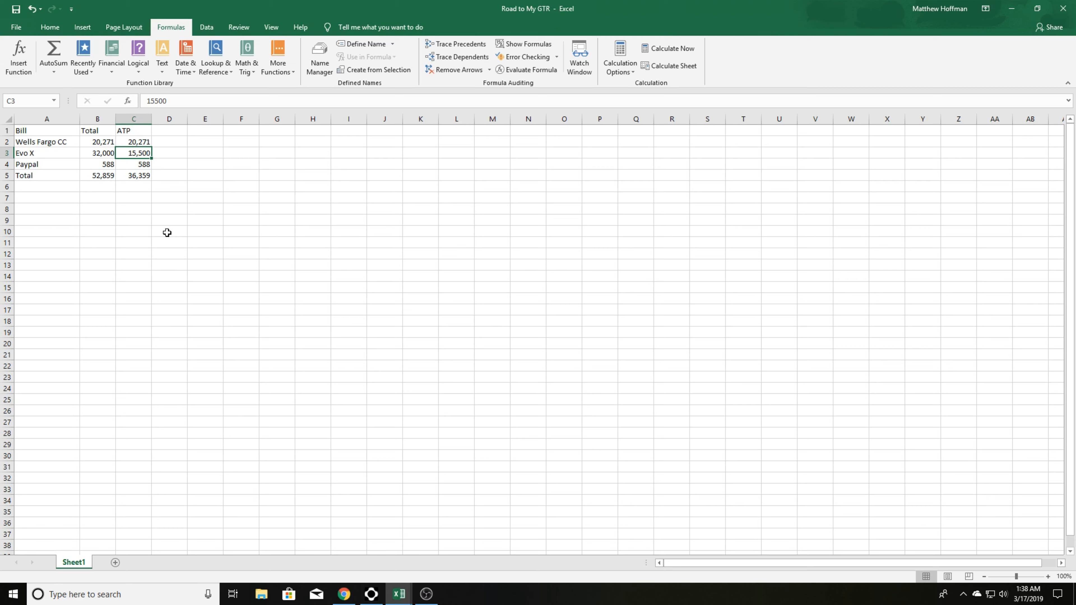
pyautogui.moveTo(153, 184)
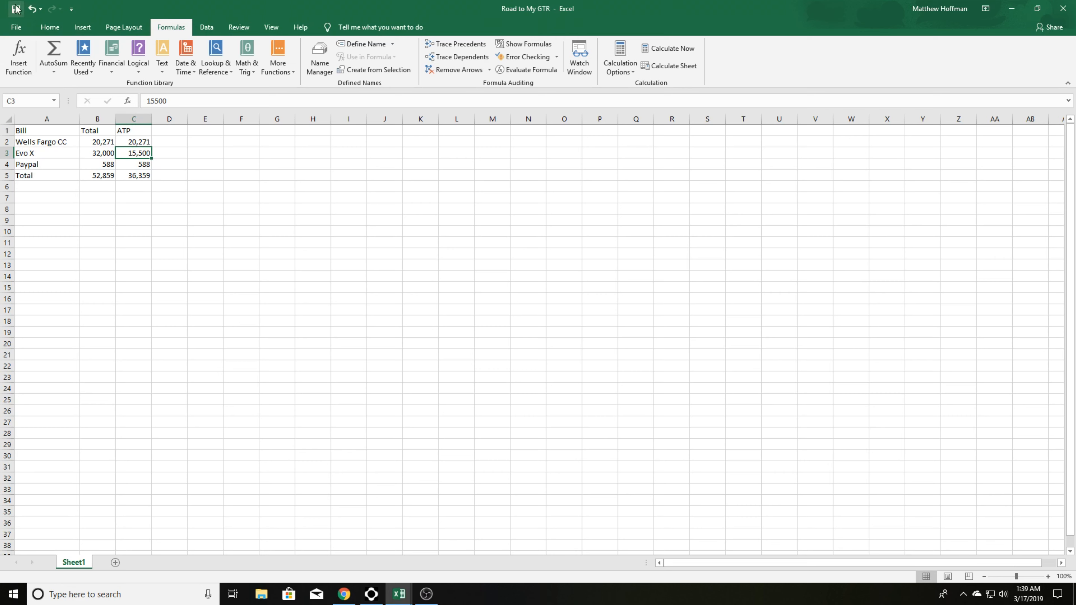
pyautogui.moveTo(15, 9)
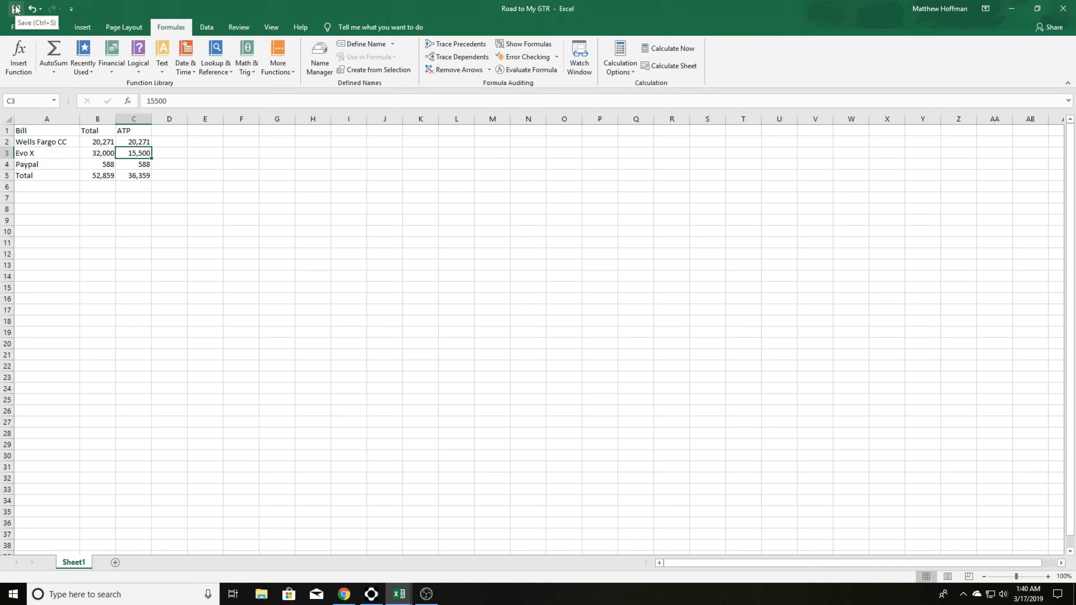